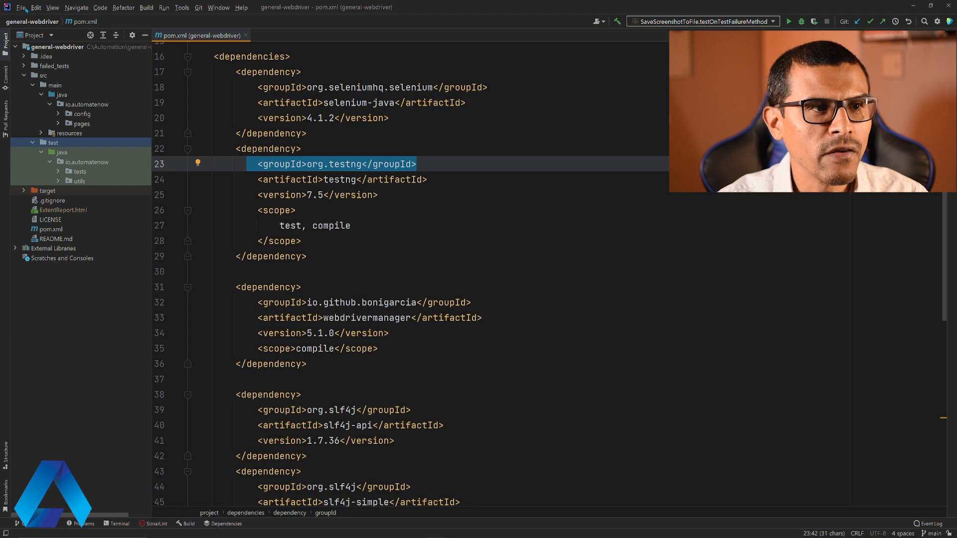
- Search the Plugins Marketplace in Settings for 'testng' and install Create TestNG XML
left_click(21, 6)
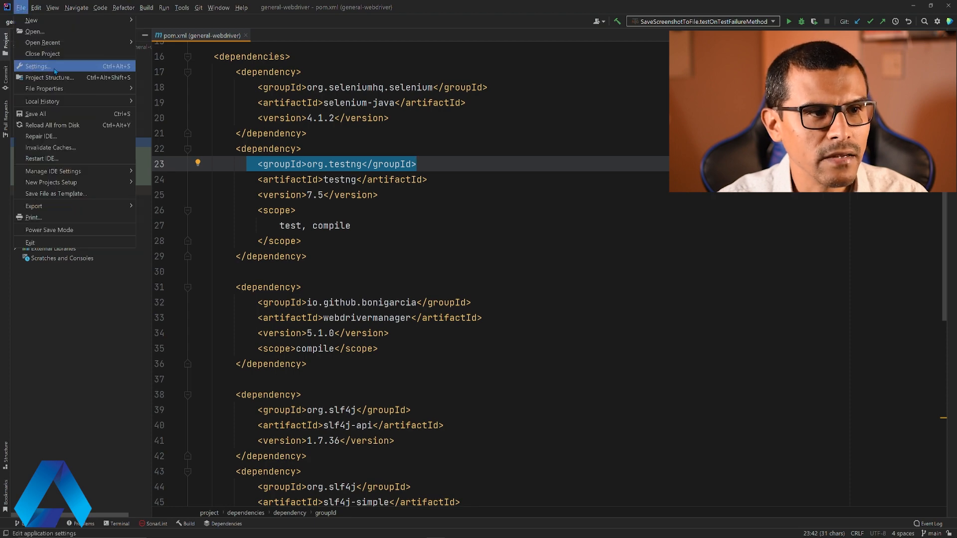
left_click(36, 66)
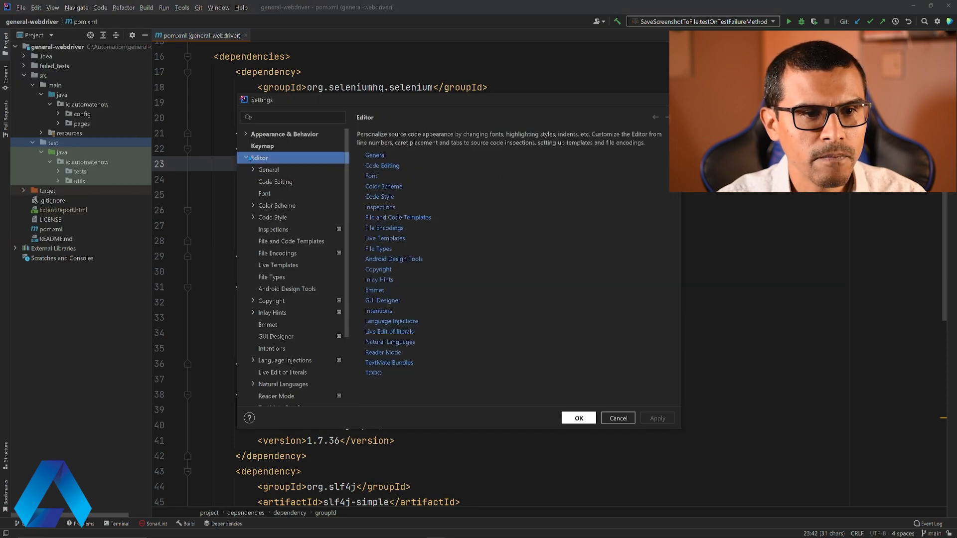
left_click(248, 157)
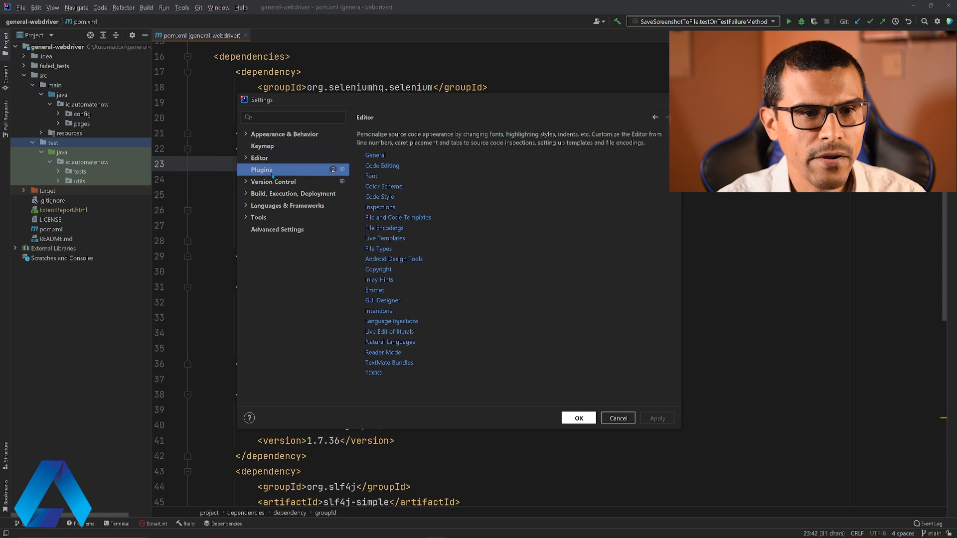
left_click(261, 170)
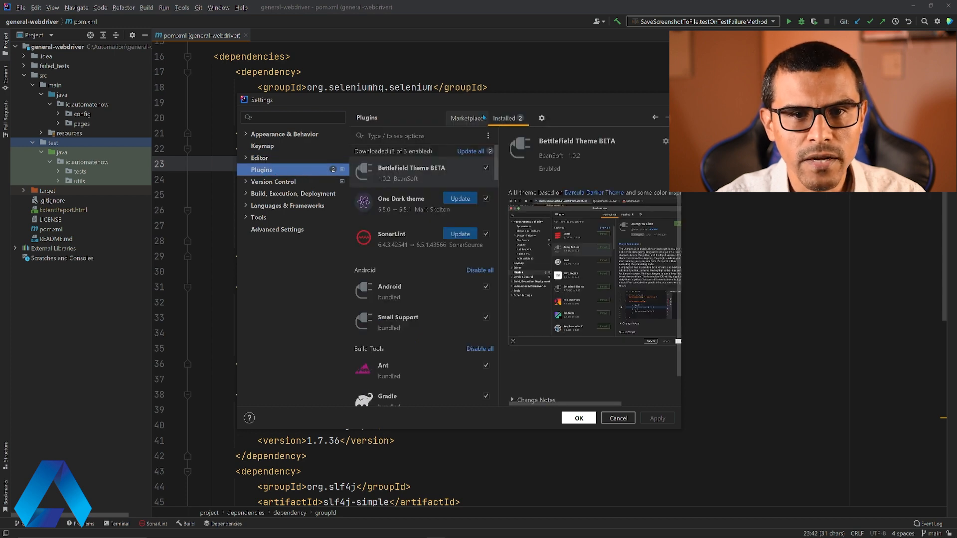
left_click(466, 118)
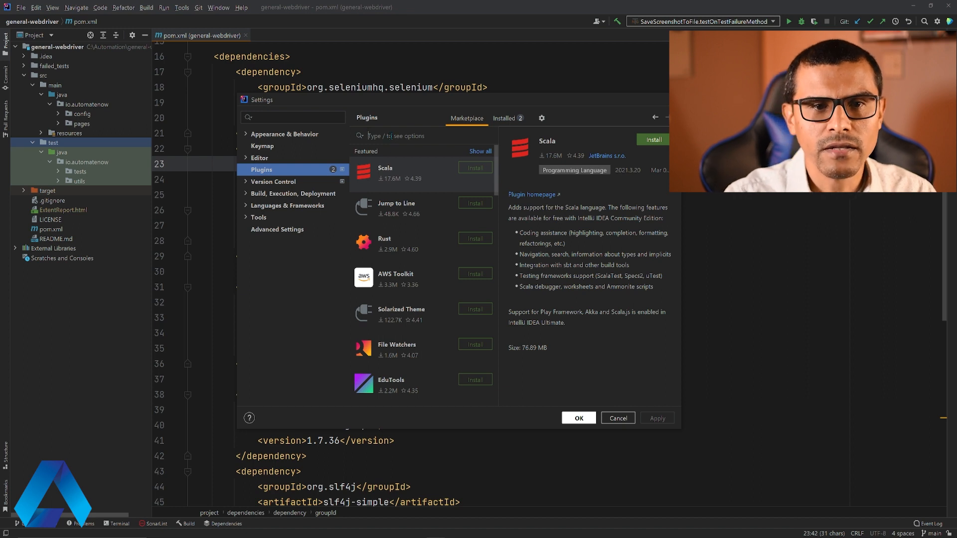
type("testng")
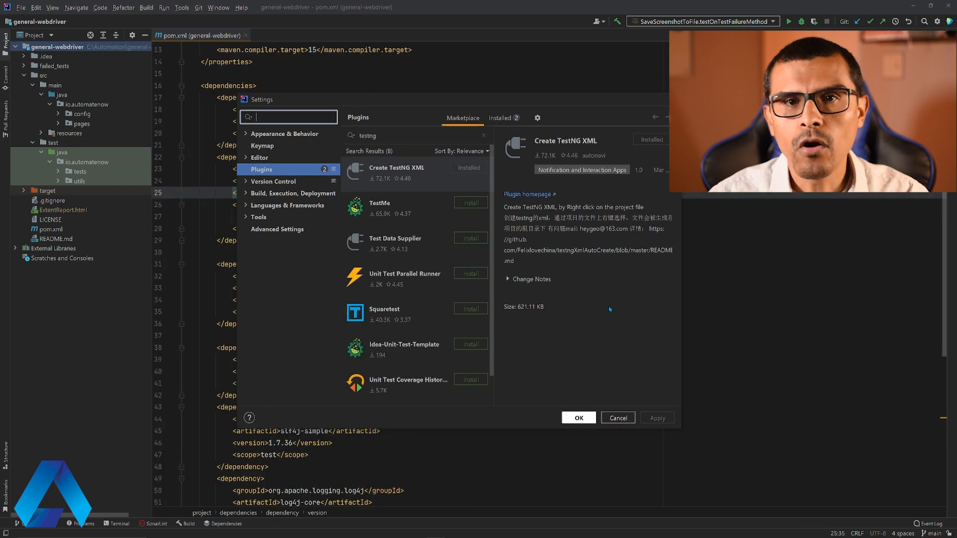
mouse_move(592, 402)
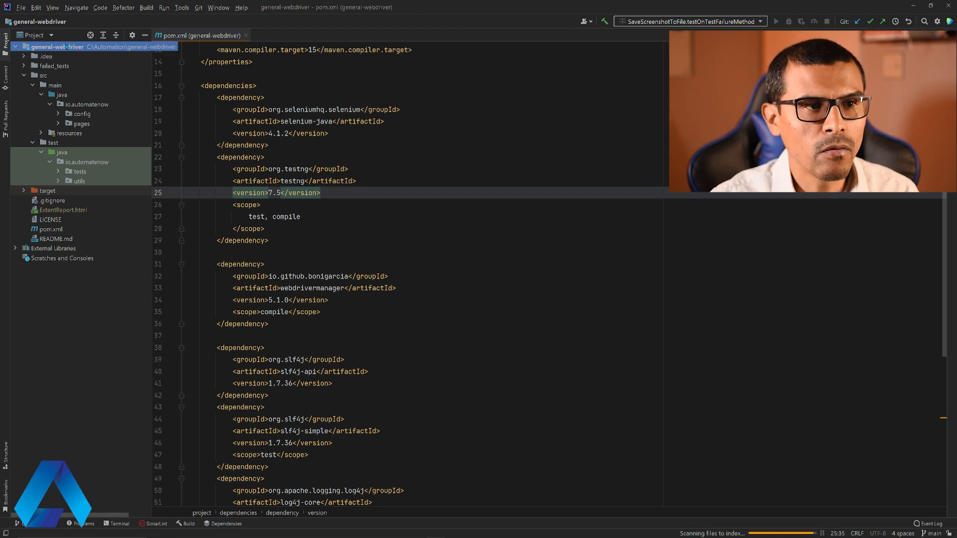
- Generate a testng.xml at the project root via 'Creat TestNG XML' and dismiss the notice
right_click(58, 47)
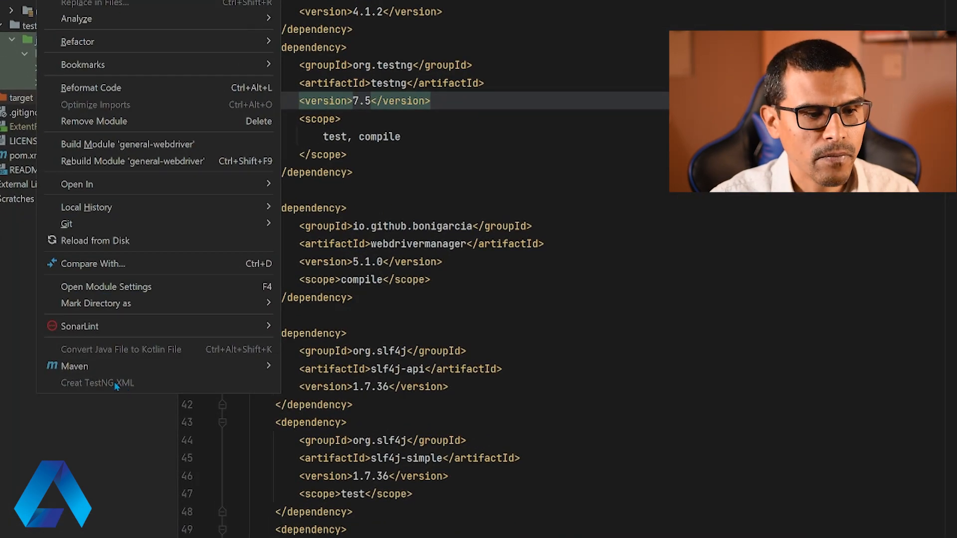
mouse_move(121, 322)
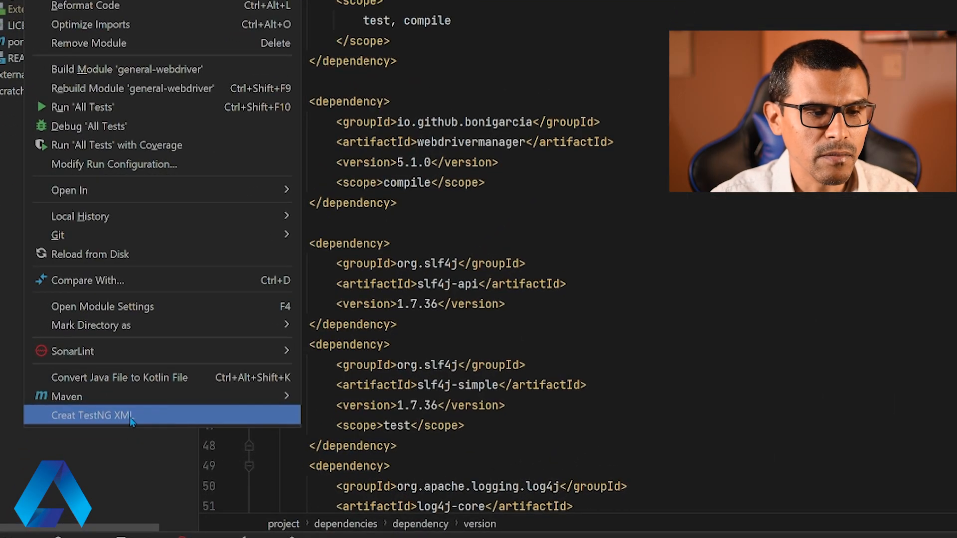
left_click(94, 415)
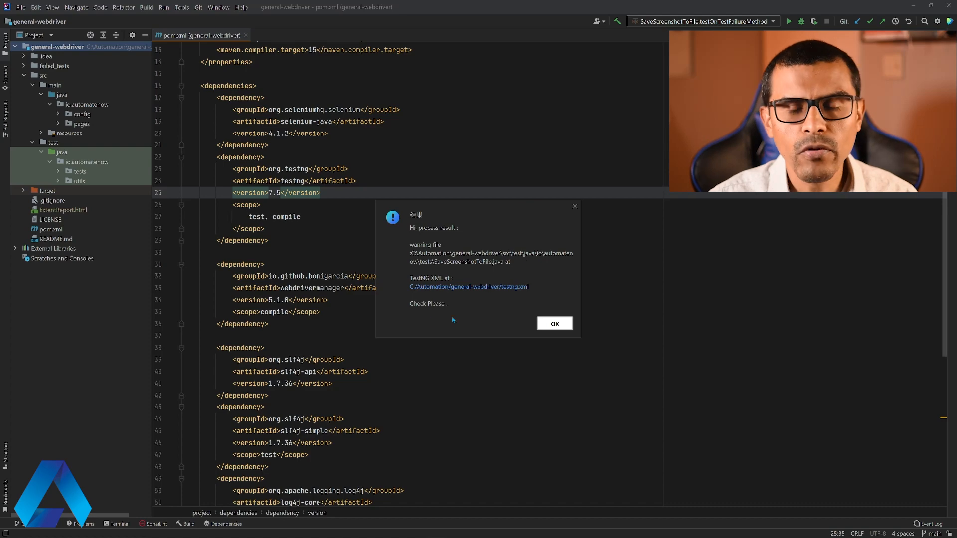
left_click(553, 324)
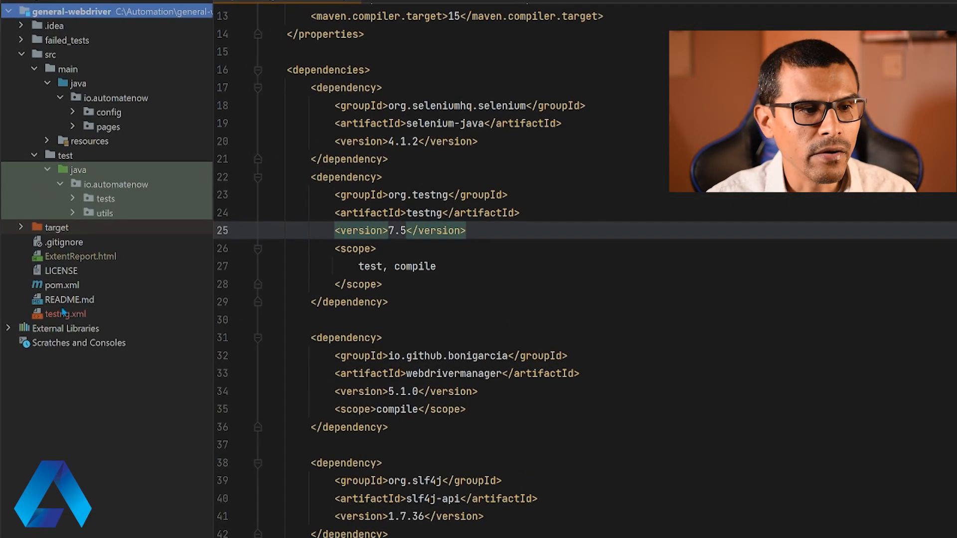
- Open the generated testng.xml and reformat it into an indented layout
left_click(65, 313)
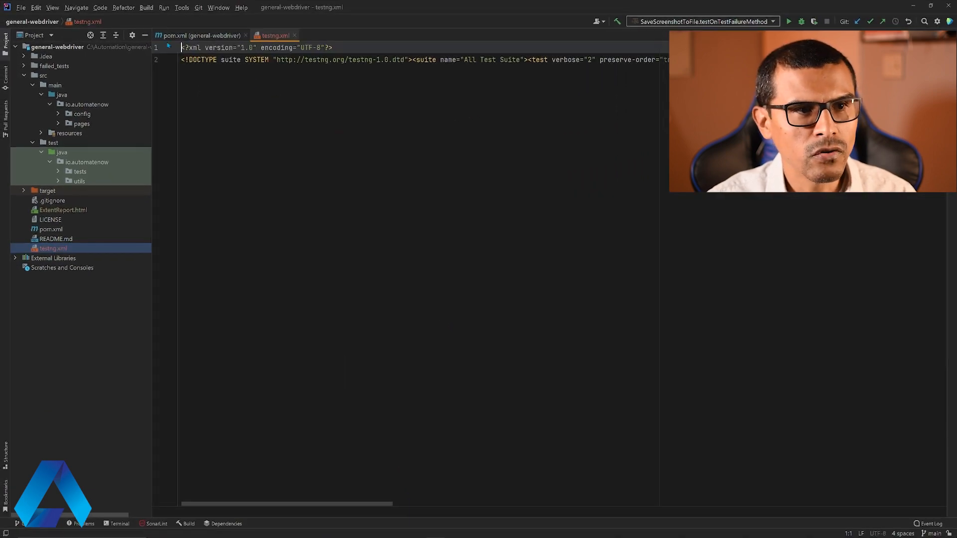
left_click(99, 7)
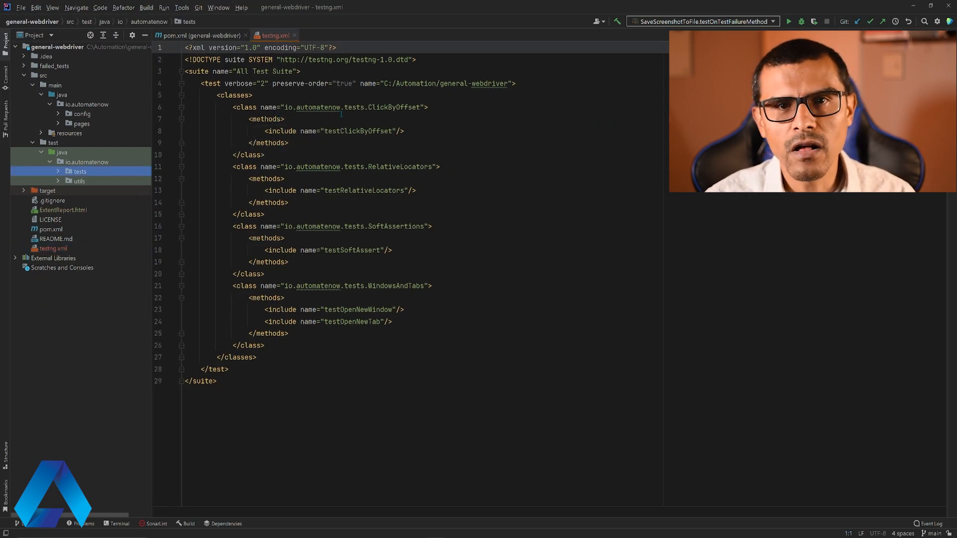
key("ctrl+a")
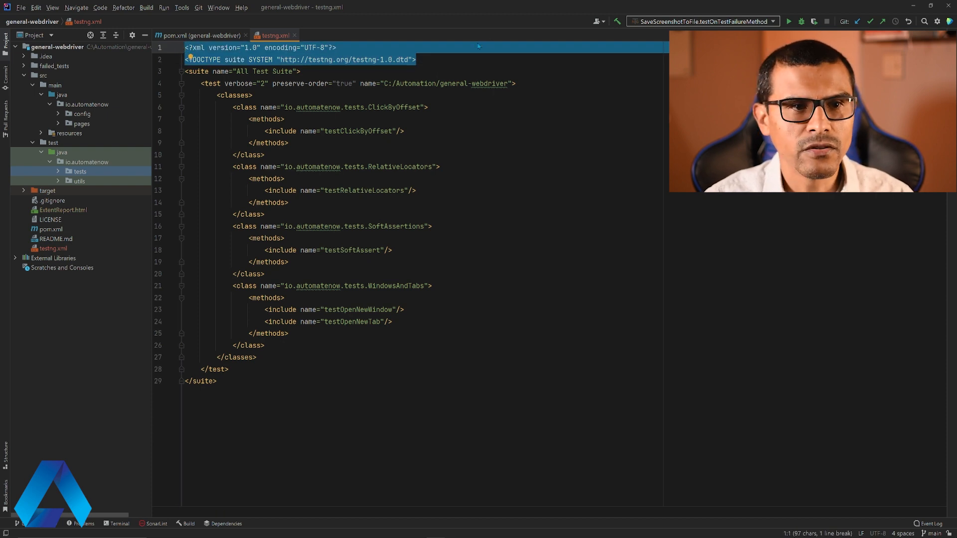
left_click(244, 72)
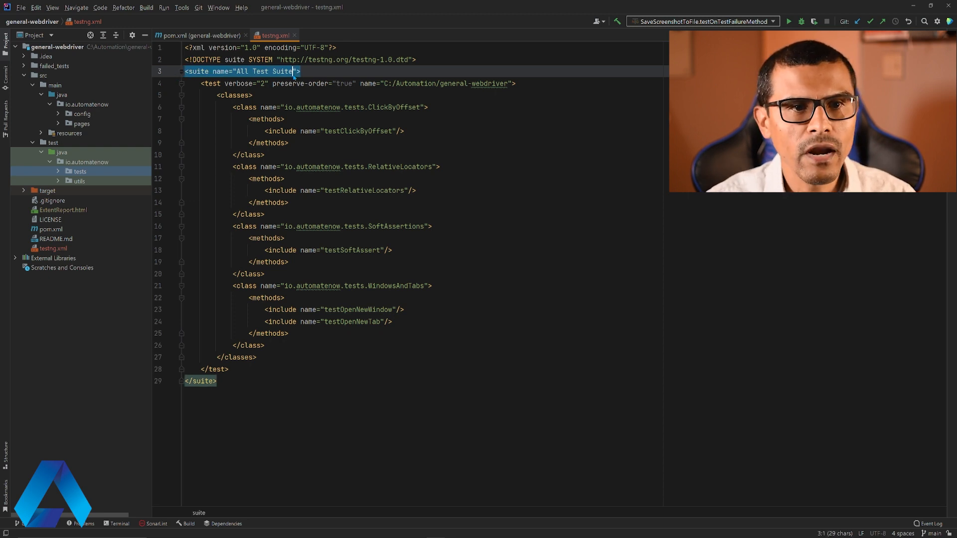
- Review the All Test Suite name and select the test's classes block for removal
double_click(265, 72)
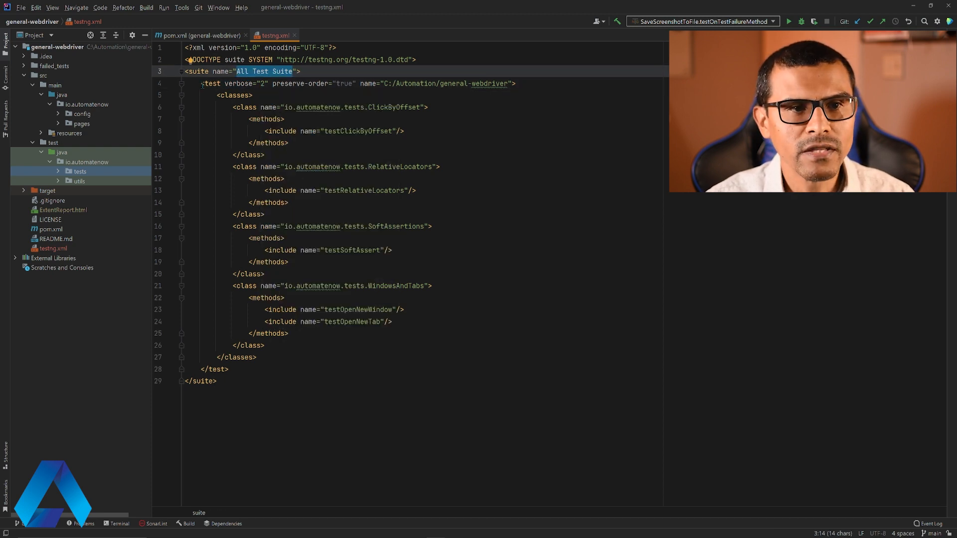
left_click(268, 83)
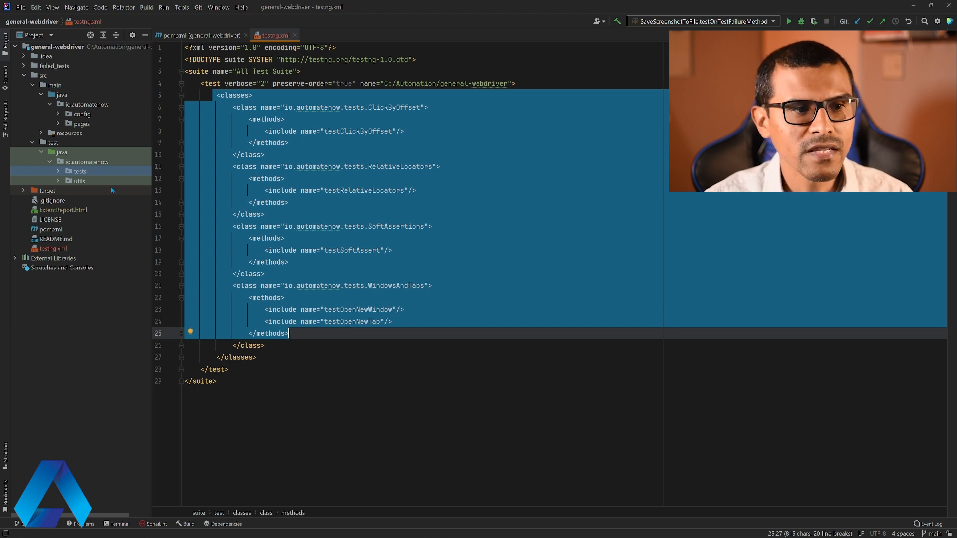
left_click(78, 171)
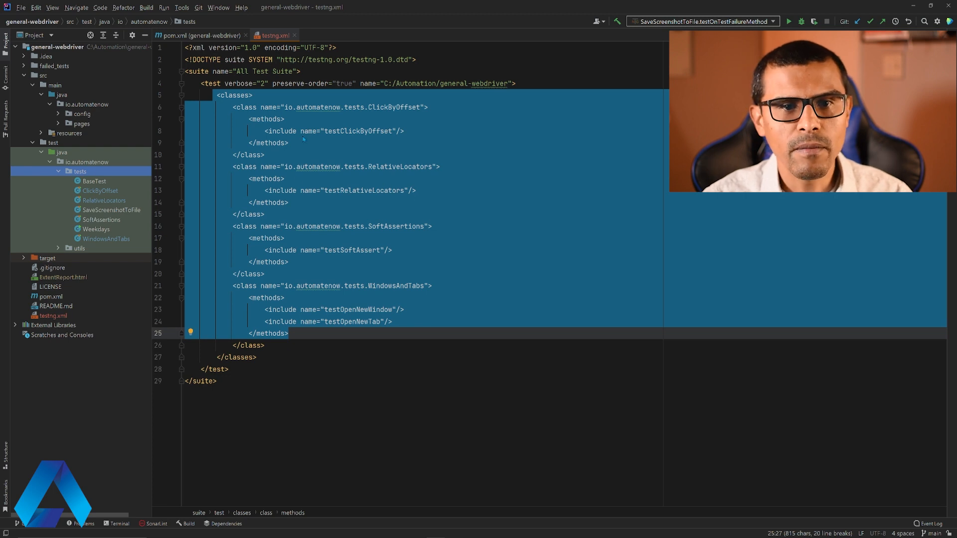
left_click(288, 262)
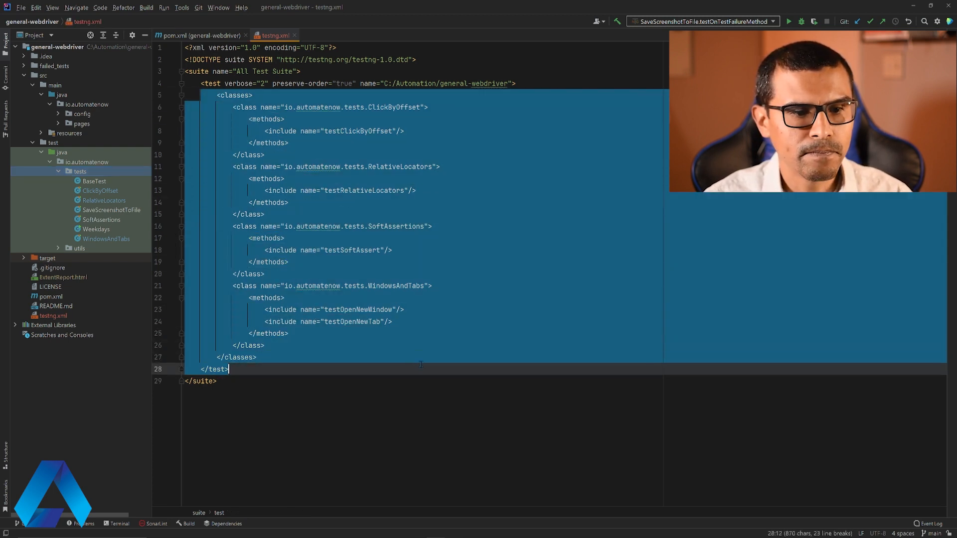
- Delete the classes block and extra attributes, naming the test 'my parallel tests'
key("Delete")
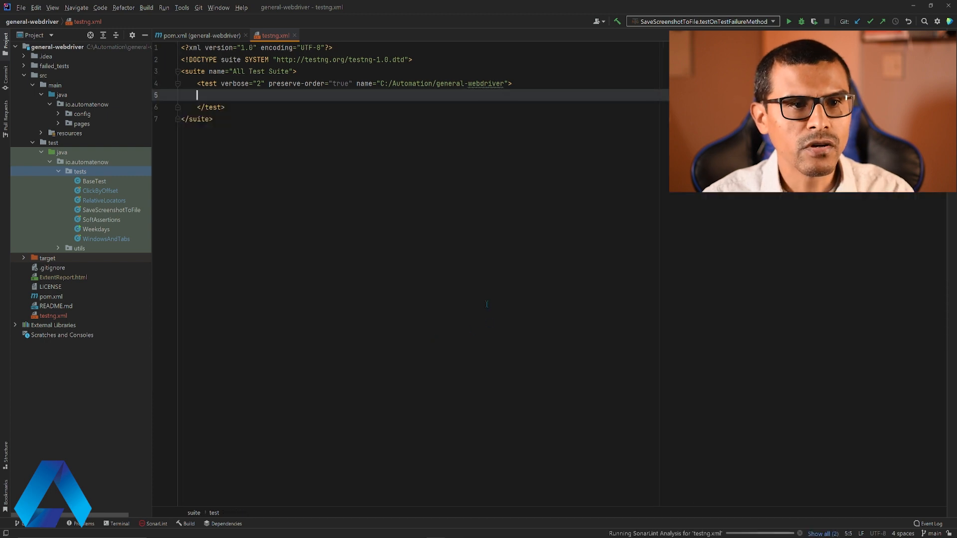
left_click(221, 84)
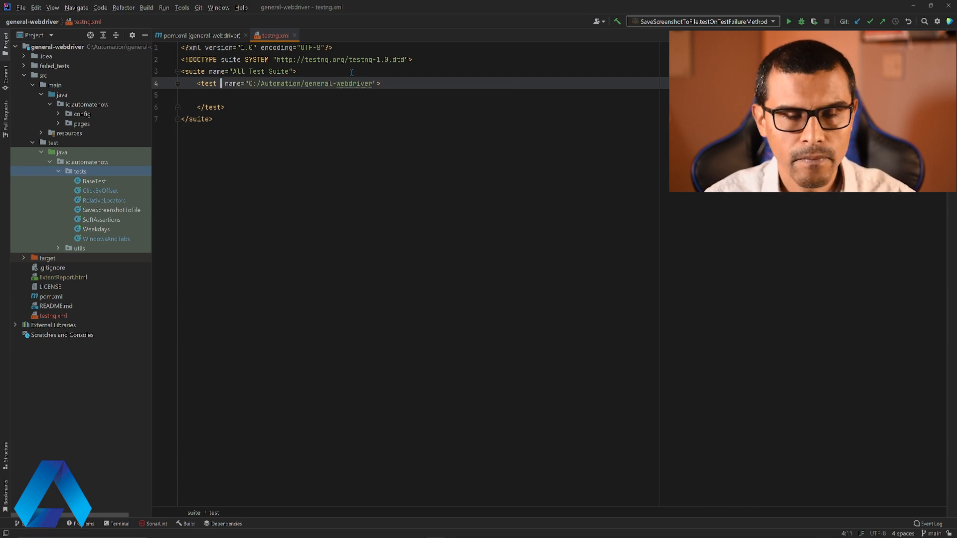
double_click(305, 83)
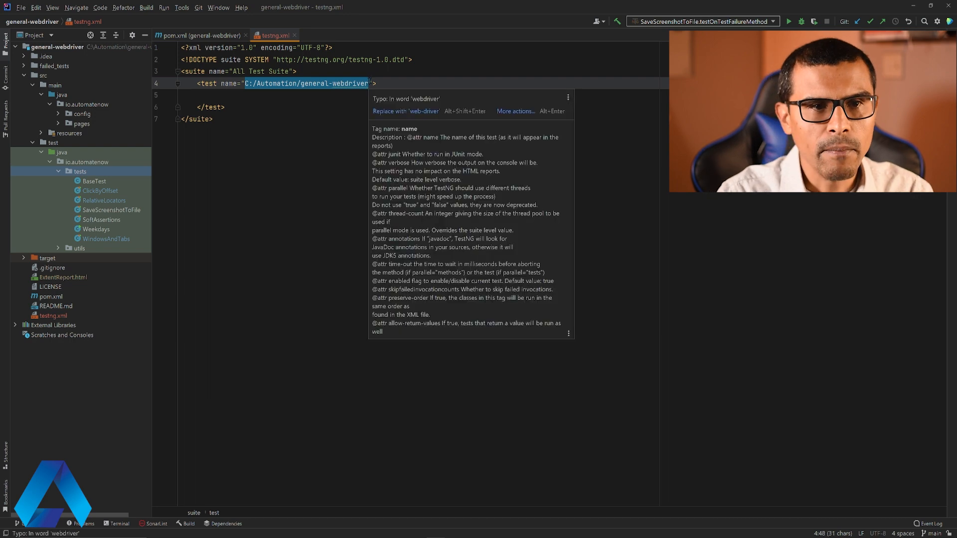
type("my parallel\">")
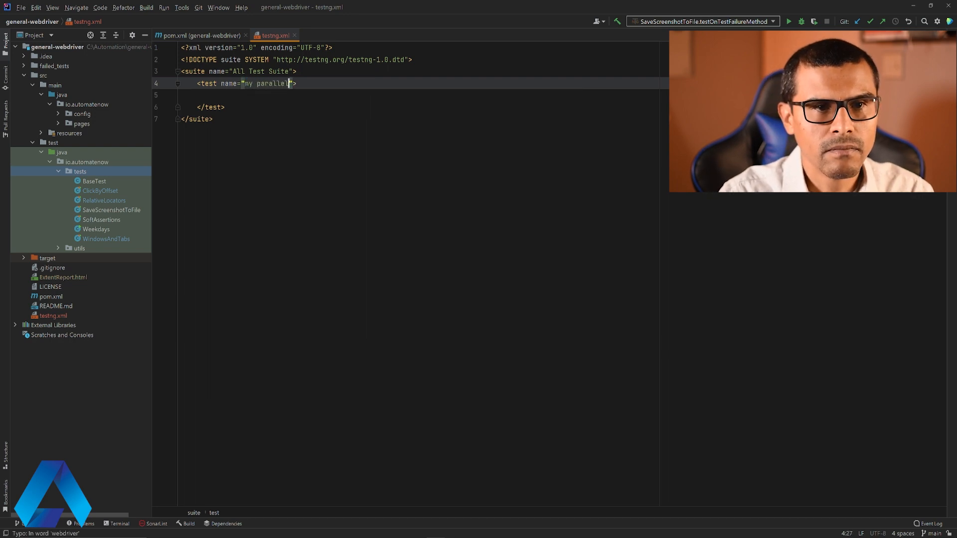
type("tests")
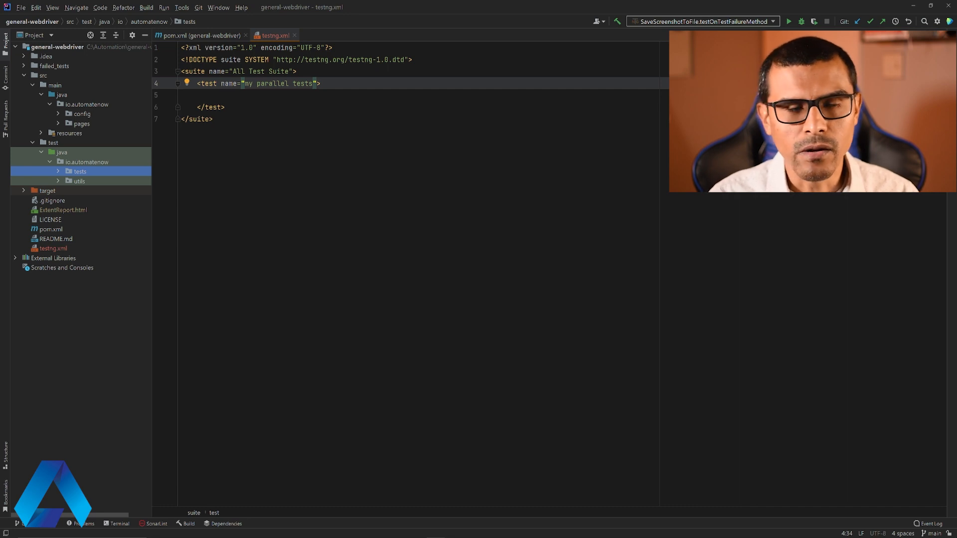
- Open SaveScreenshotToFile and WindowsAndTabs, then show testng.xml with parallel="methods" beside the test class
left_click(87, 162)
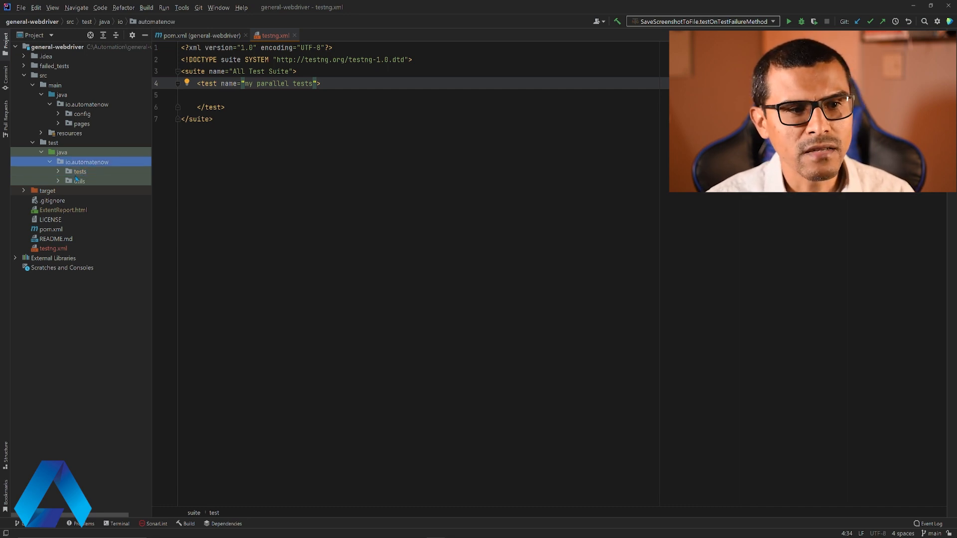
left_click(77, 171)
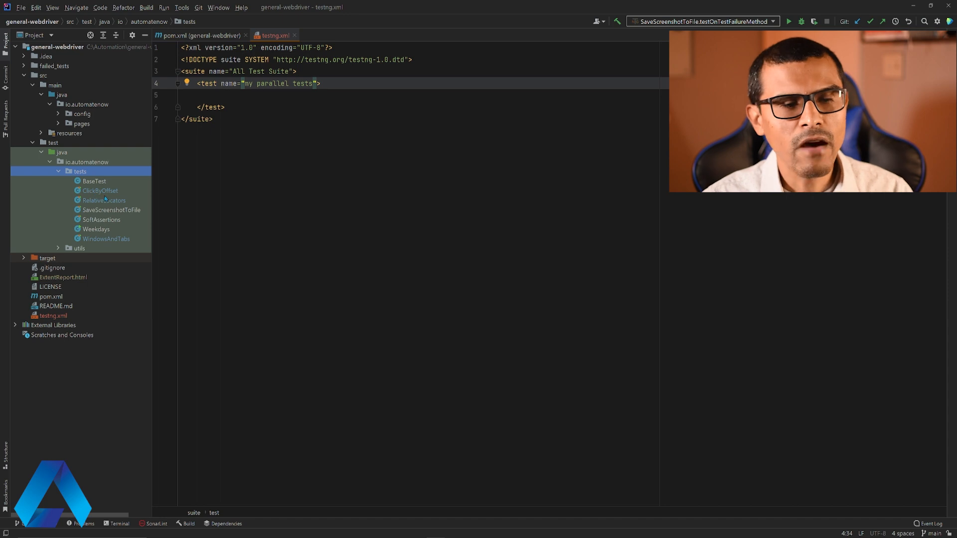
mouse_move(114, 227)
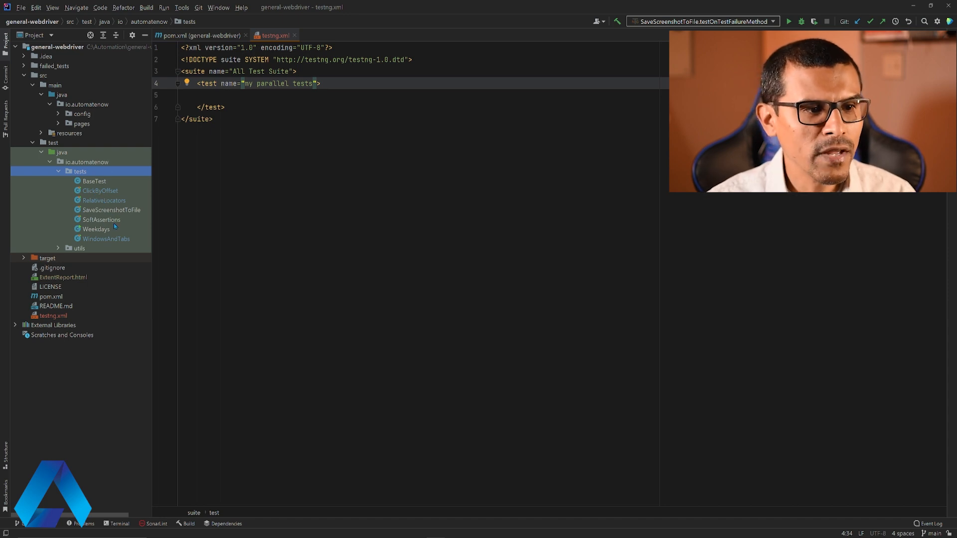
left_click(111, 210)
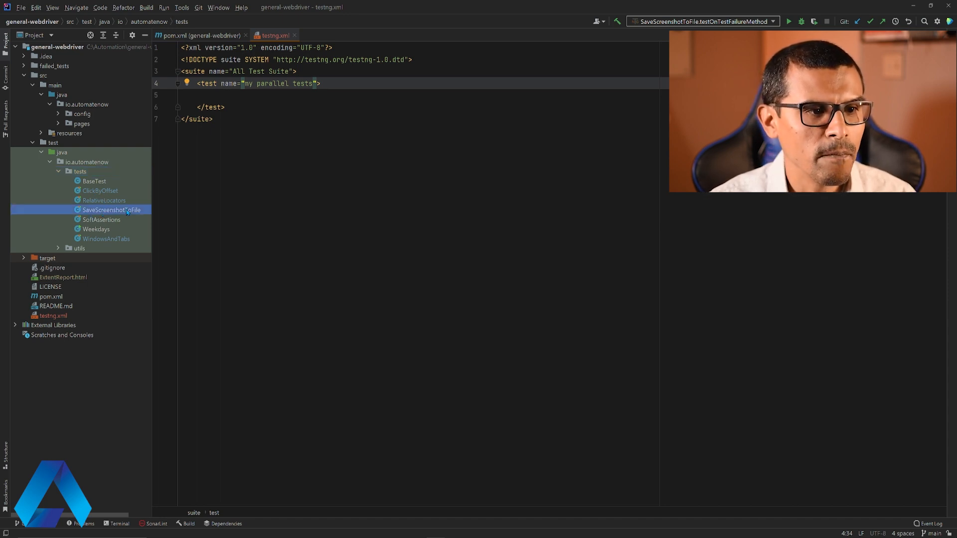
double_click(111, 210)
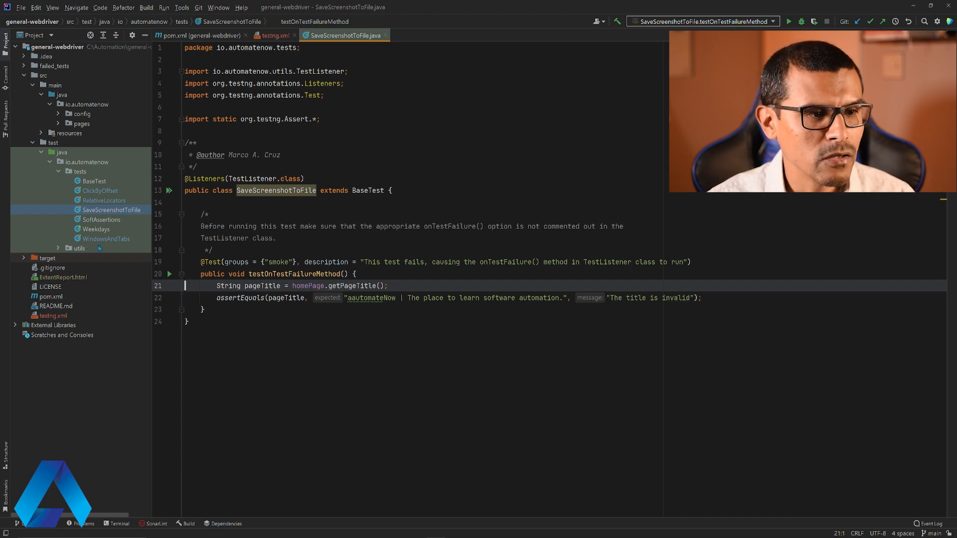
double_click(104, 238)
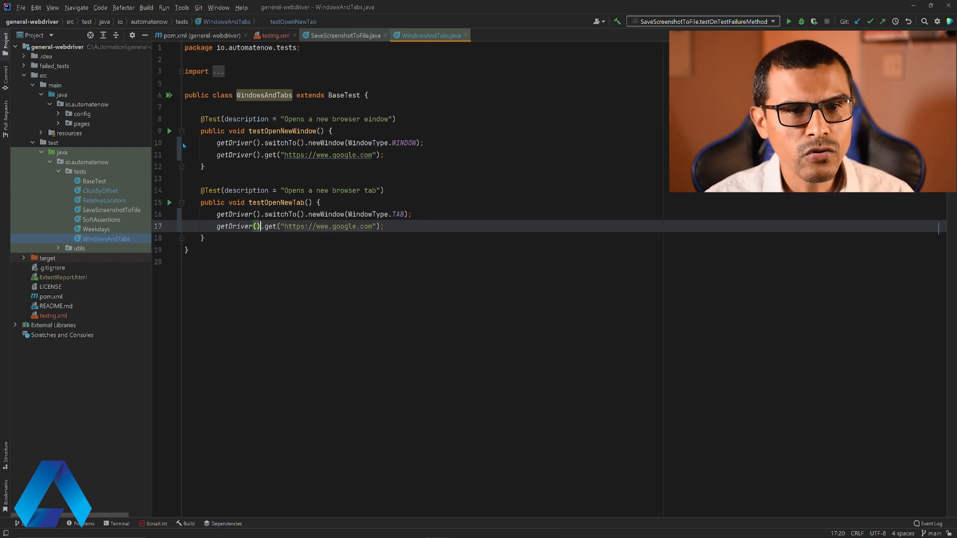
left_click(342, 36)
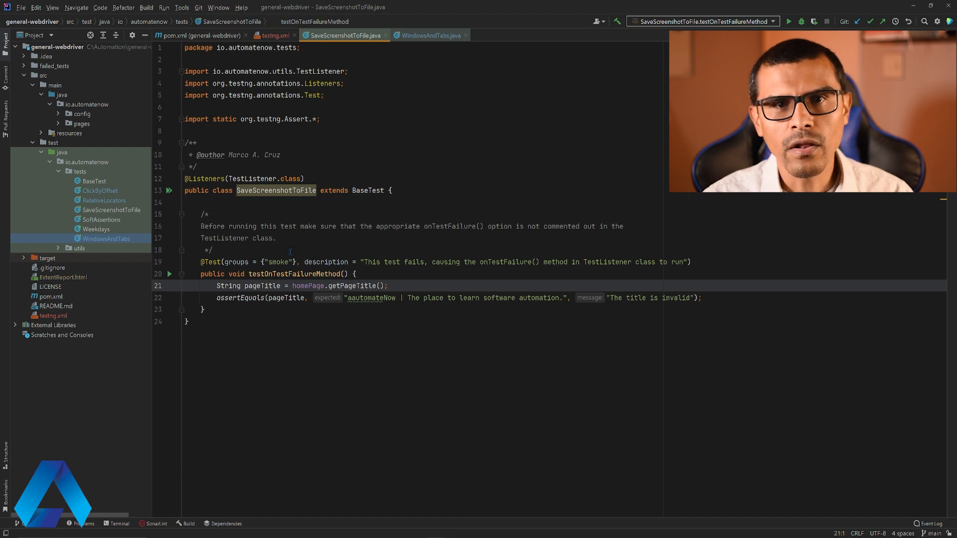
left_click(273, 35)
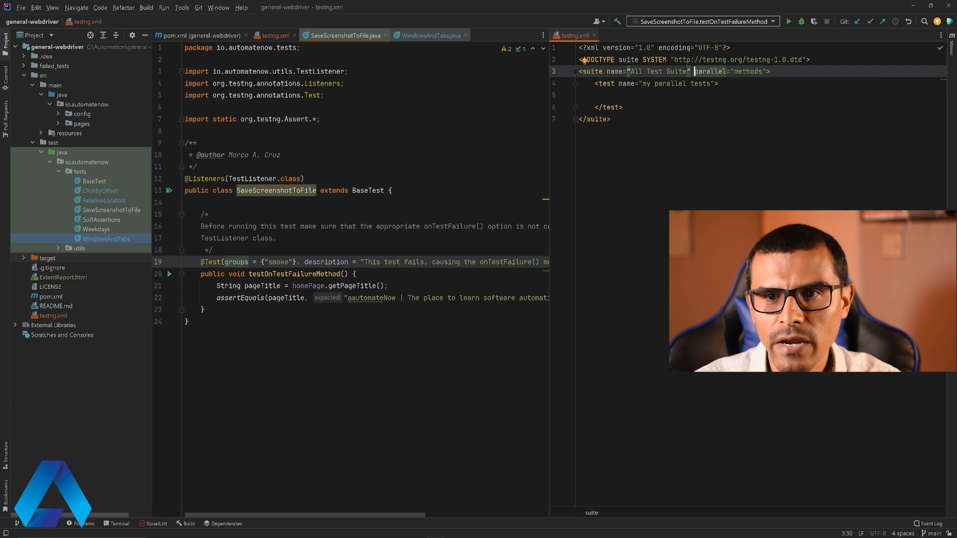
- Rename the suite to automateNow suite and add class io.automatenow.tests.SaveScreenshotToFile
double_click(662, 72)
type("automateNow")
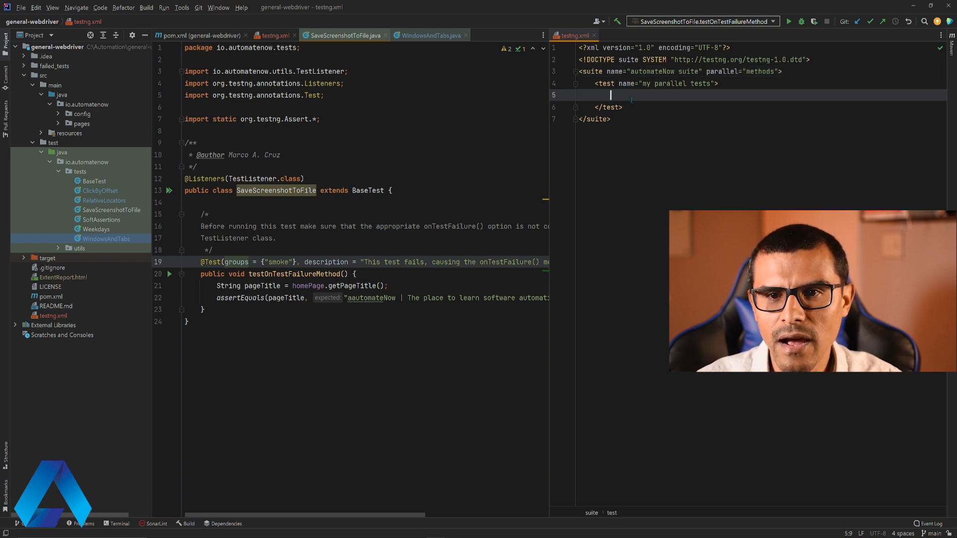
type("<class name=\"io\"></class>")
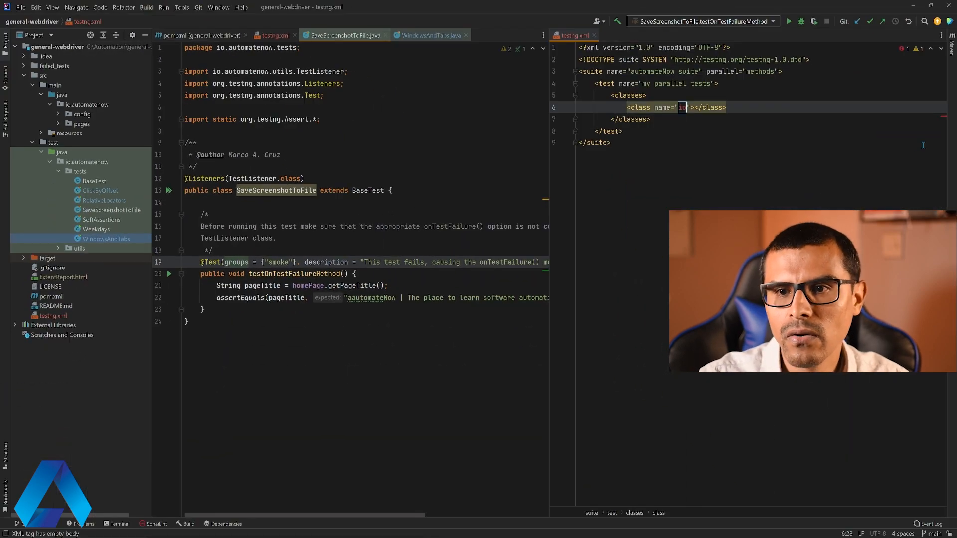
type("io.automatenow.tests.SaveScreenshotToFile")
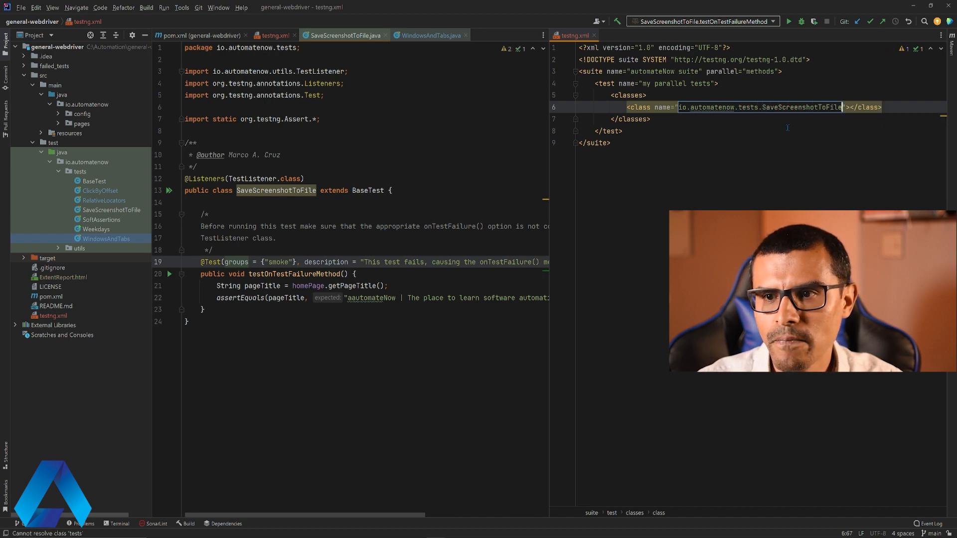
type("/")
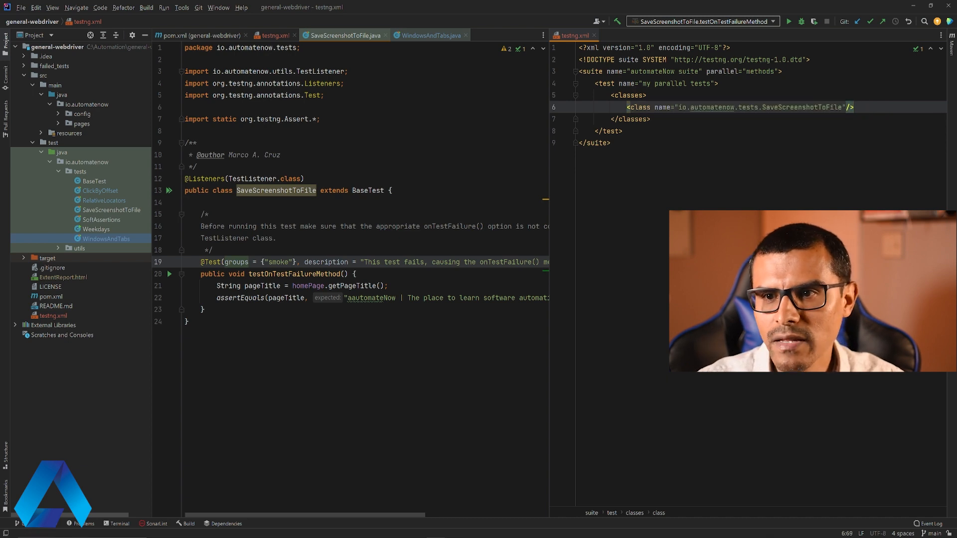
left_click(431, 35)
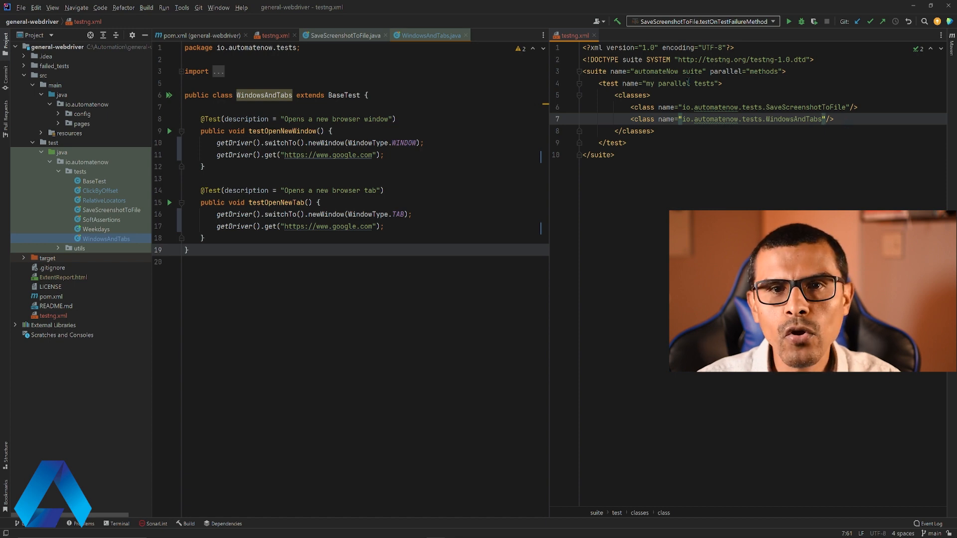
mouse_move(374, 44)
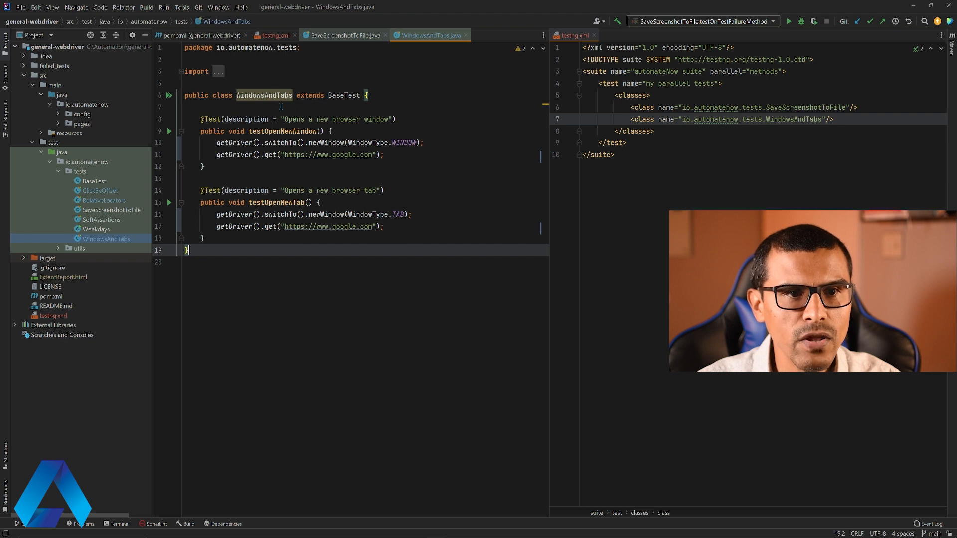
- Add io.automatenow.tests.WindowsAndTabs as the second class of the parallel test
left_click(344, 35)
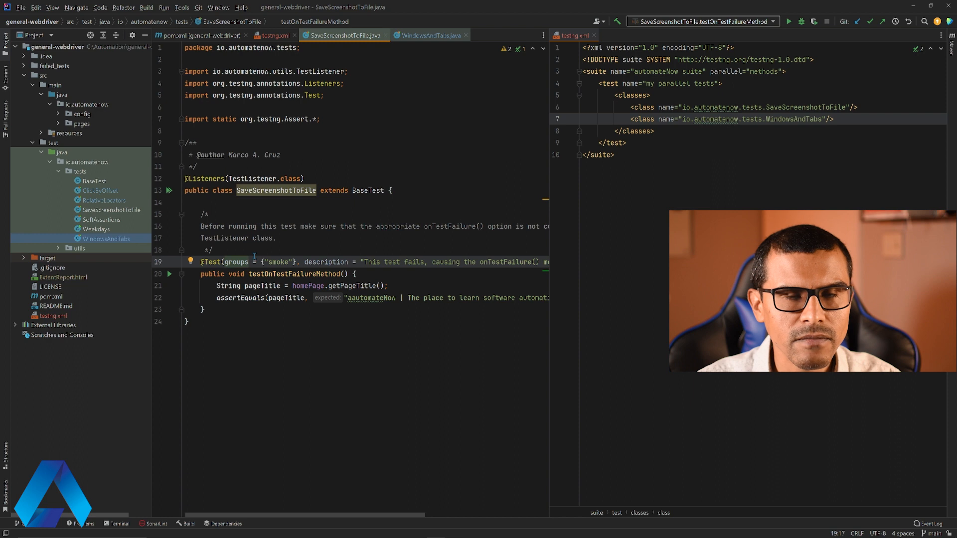
left_click(614, 155)
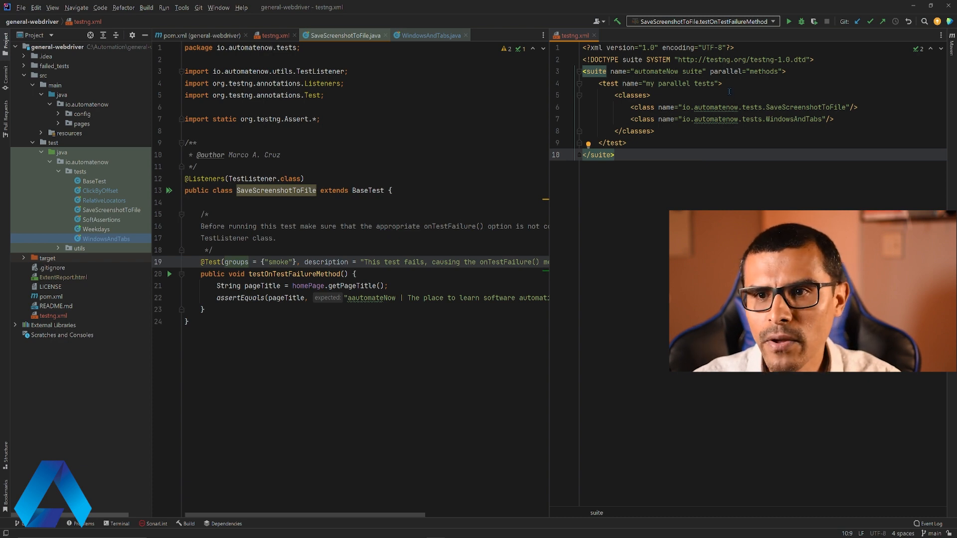
type("thread-count=\"\"")
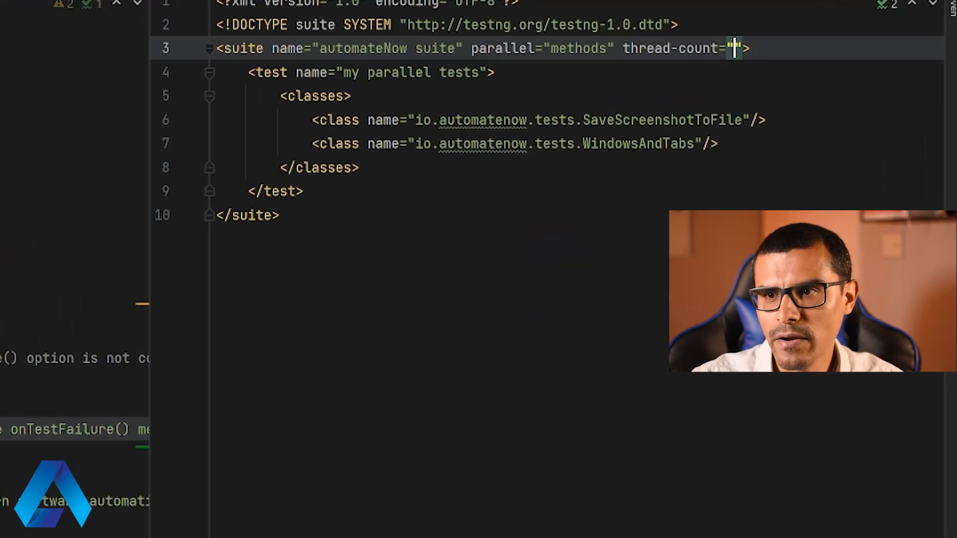
type("5")
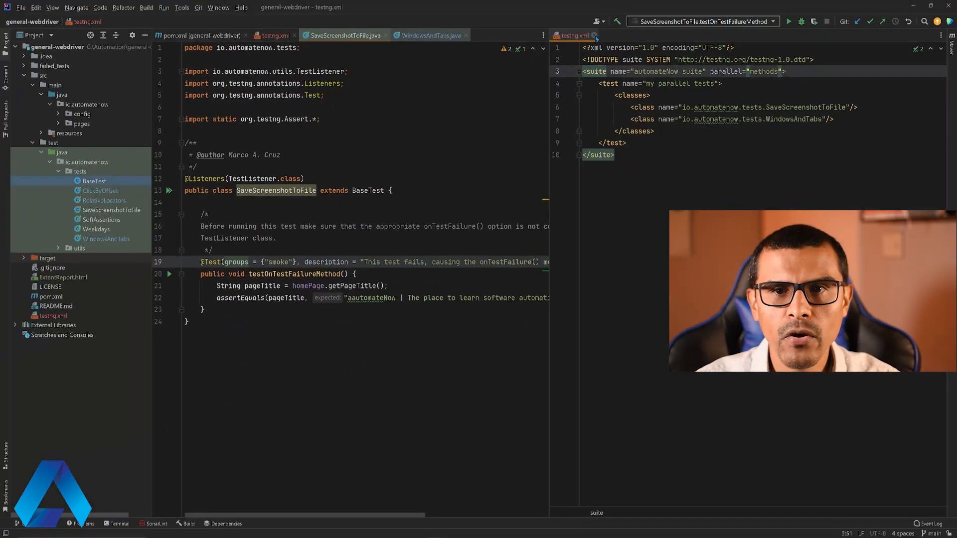
left_click(594, 36)
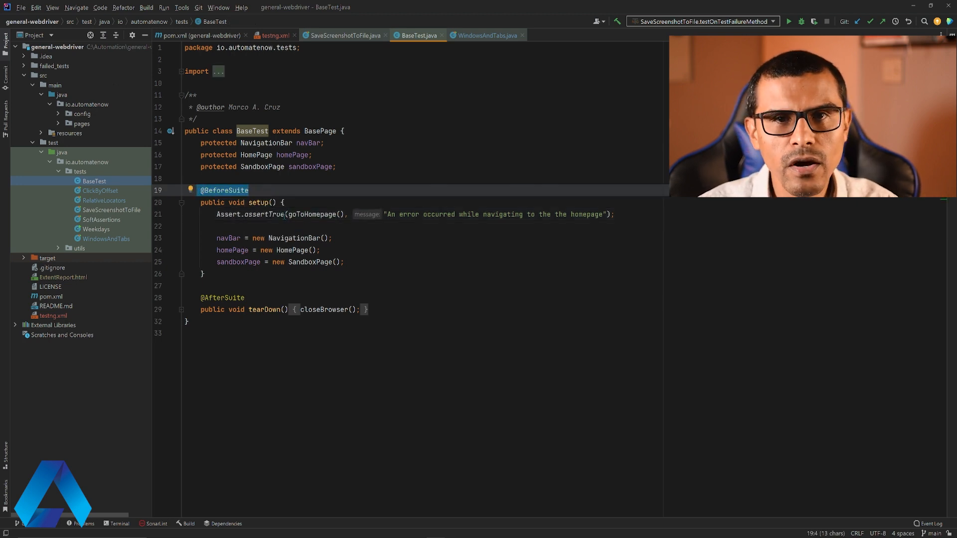
mouse_move(268, 214)
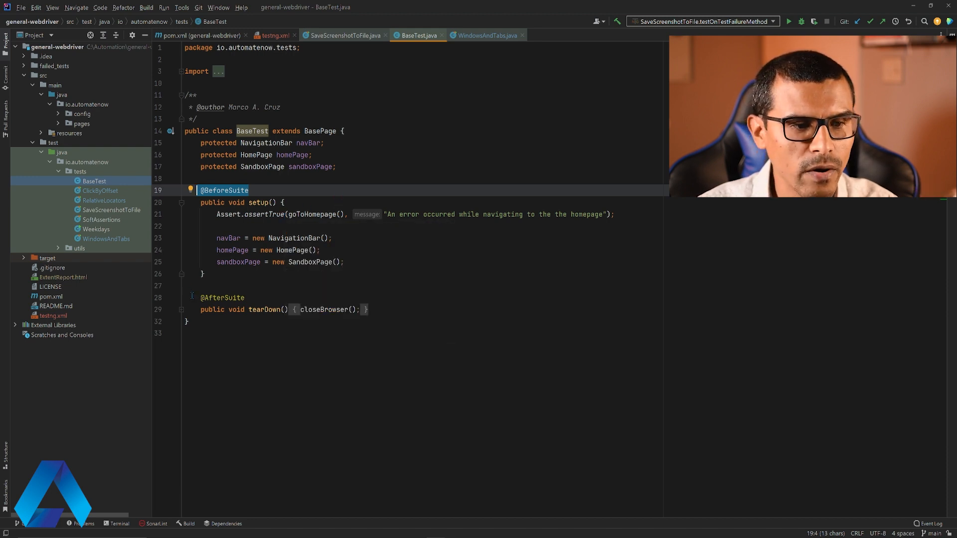
left_click(223, 297)
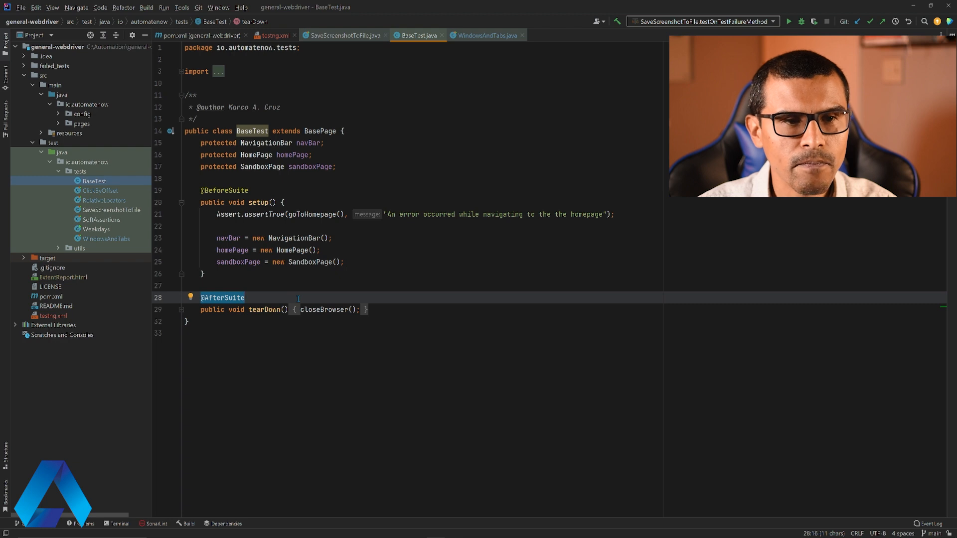
left_click(274, 35)
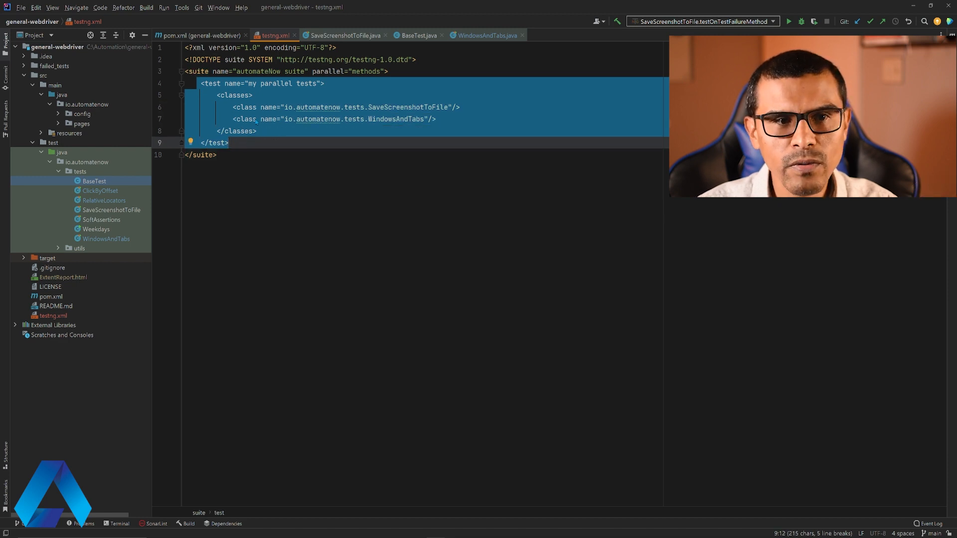
left_click(272, 84)
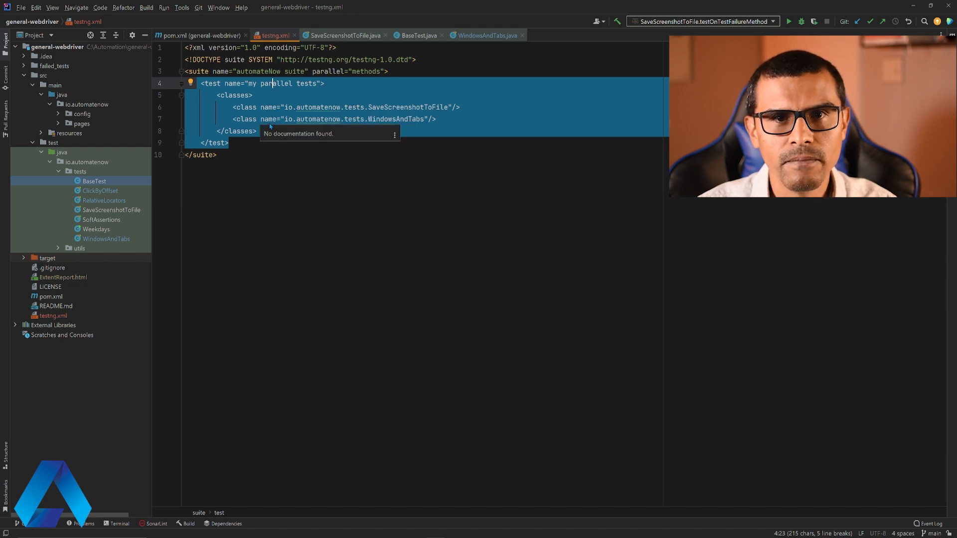
left_click(416, 35)
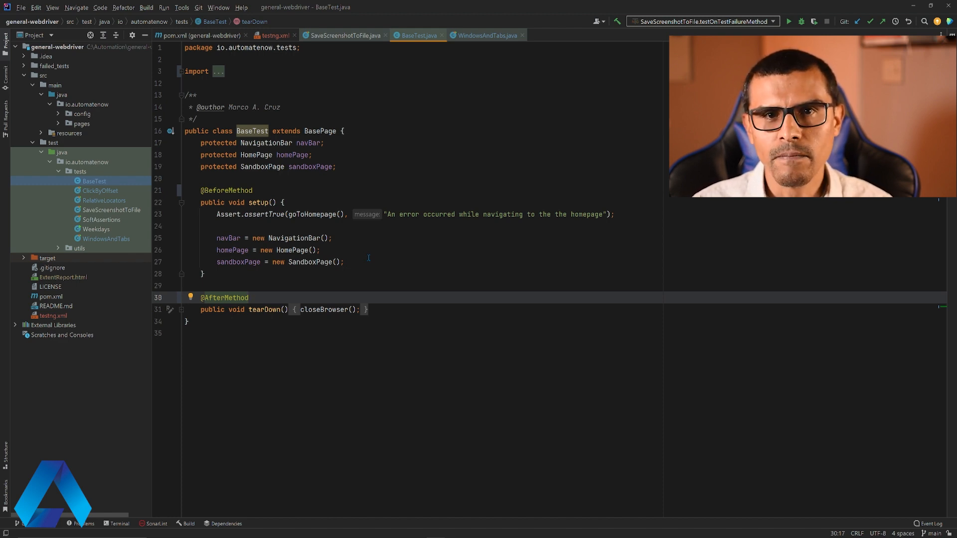
left_click(250, 298)
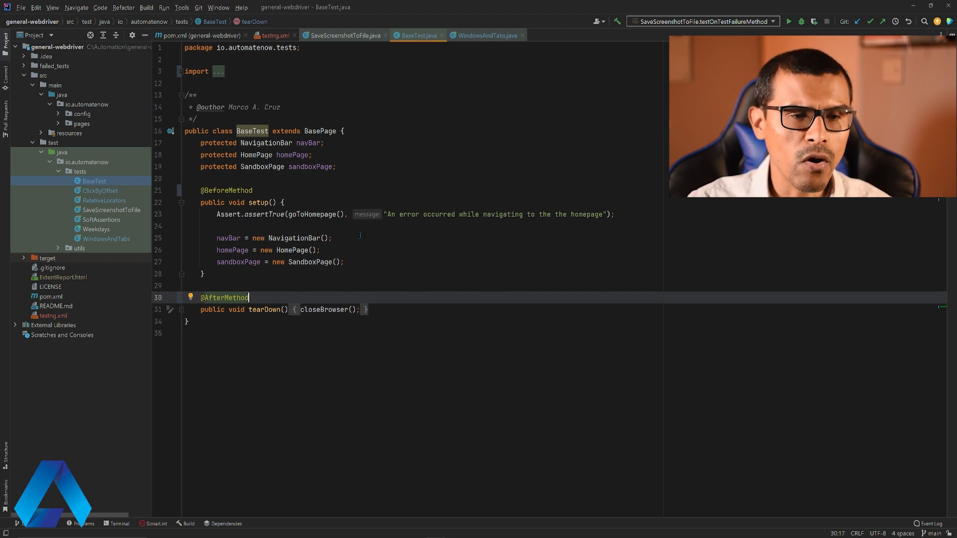
mouse_move(261, 250)
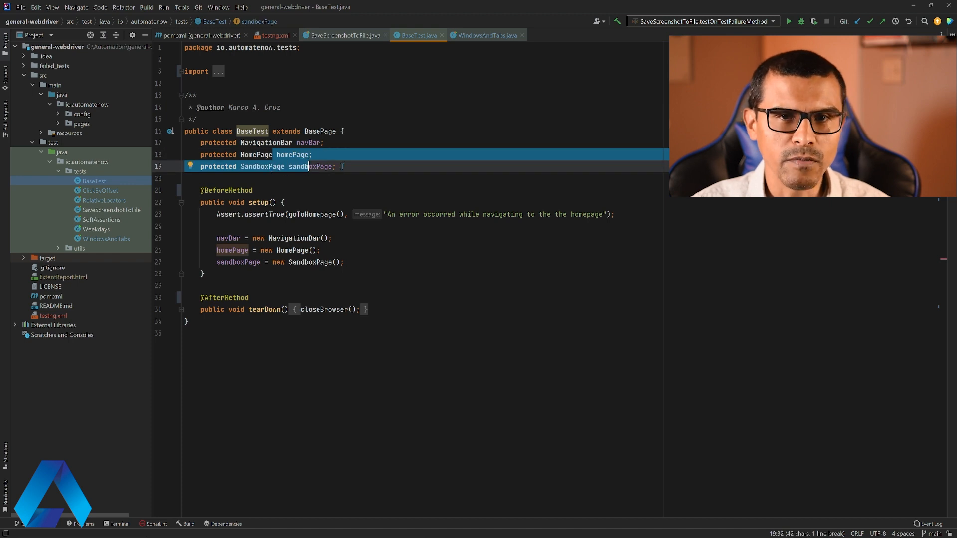
left_click(368, 309)
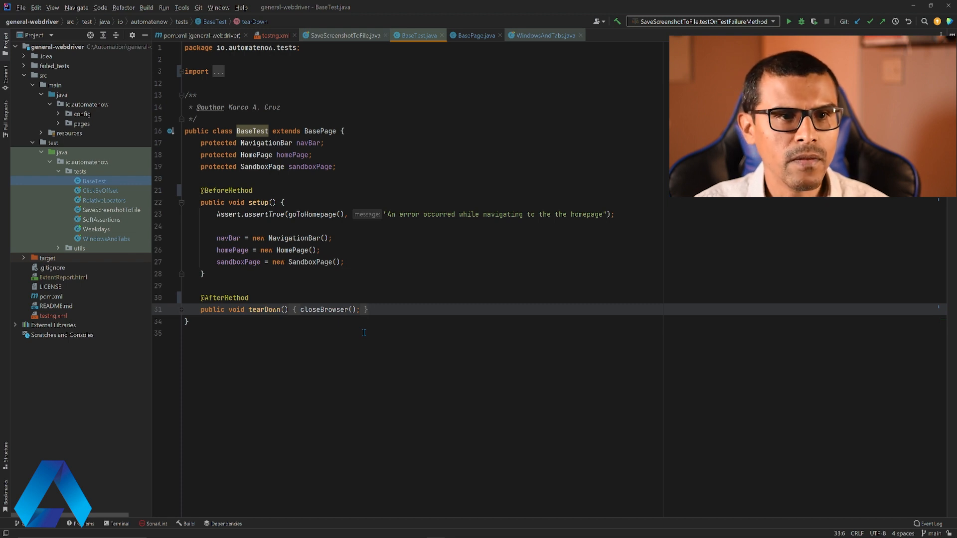
mouse_move(273, 35)
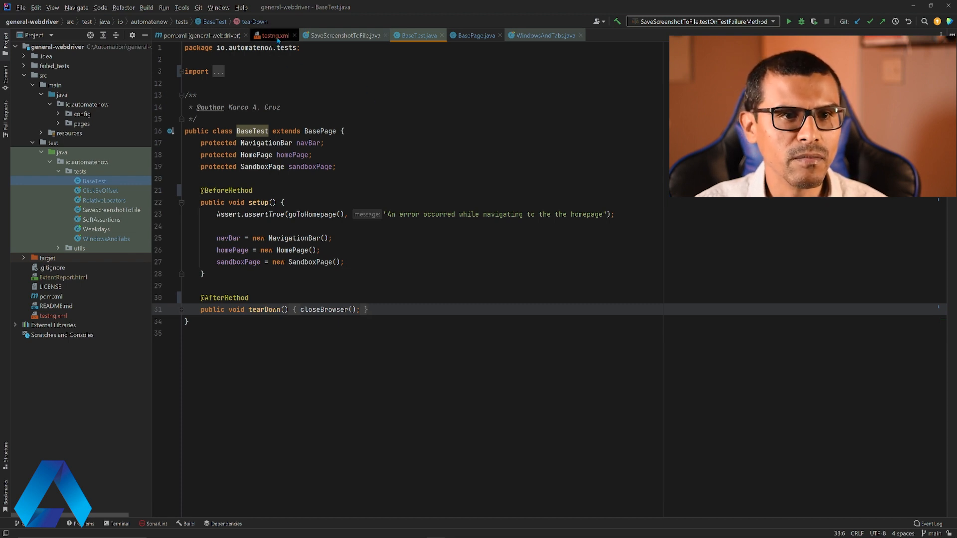
- Return to testng.xml and bring up its run actions
left_click(274, 35)
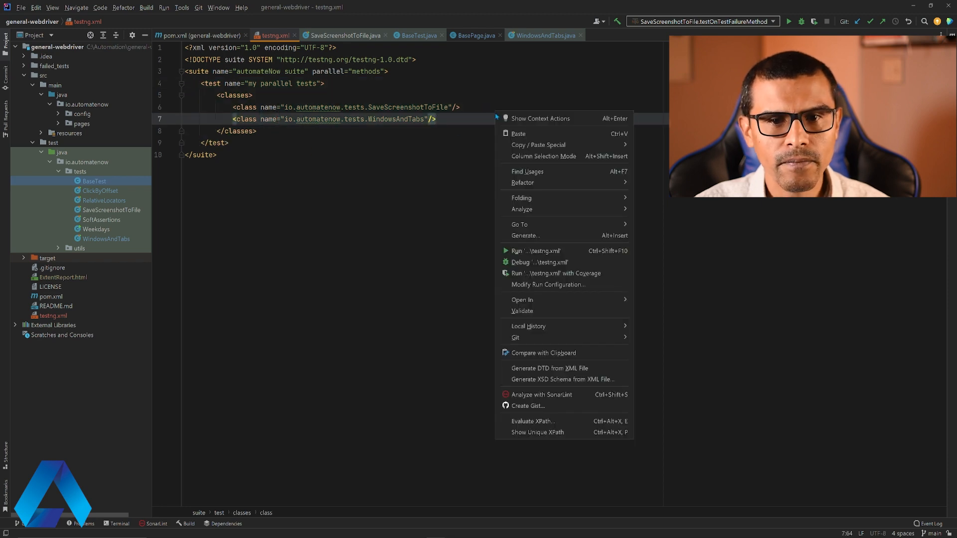
mouse_move(538, 251)
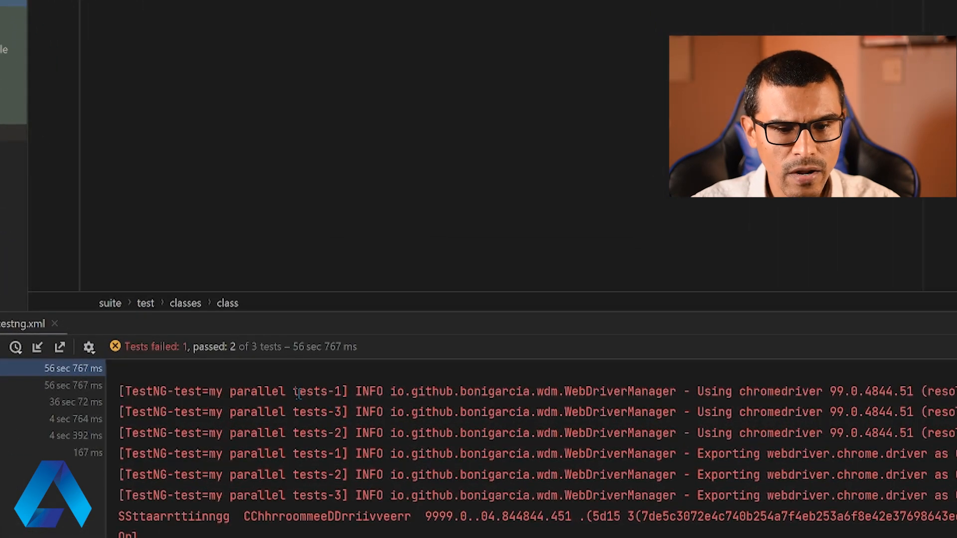
- Highlight the thread names 'my parallel tests-1' and 'tests-2' in the Run console log
double_click(323, 391)
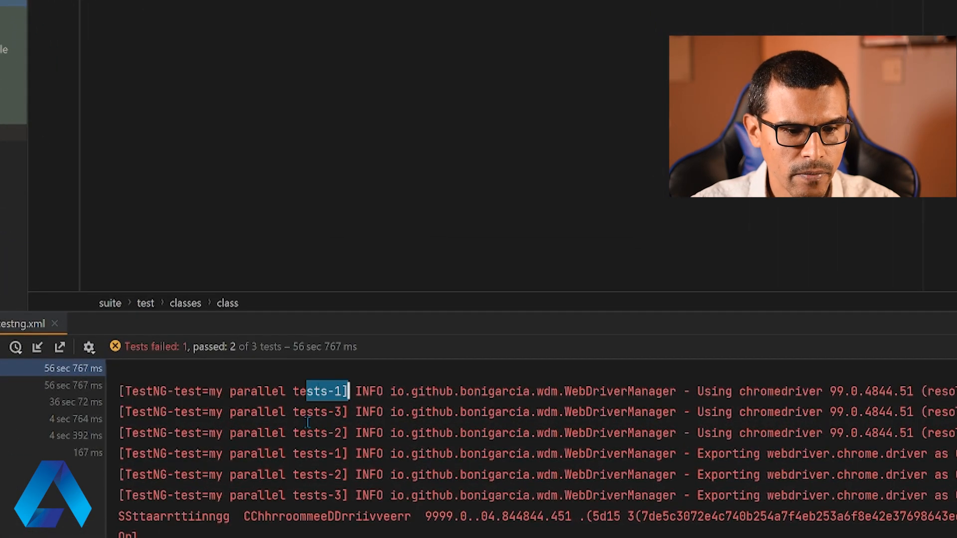
left_click(323, 433)
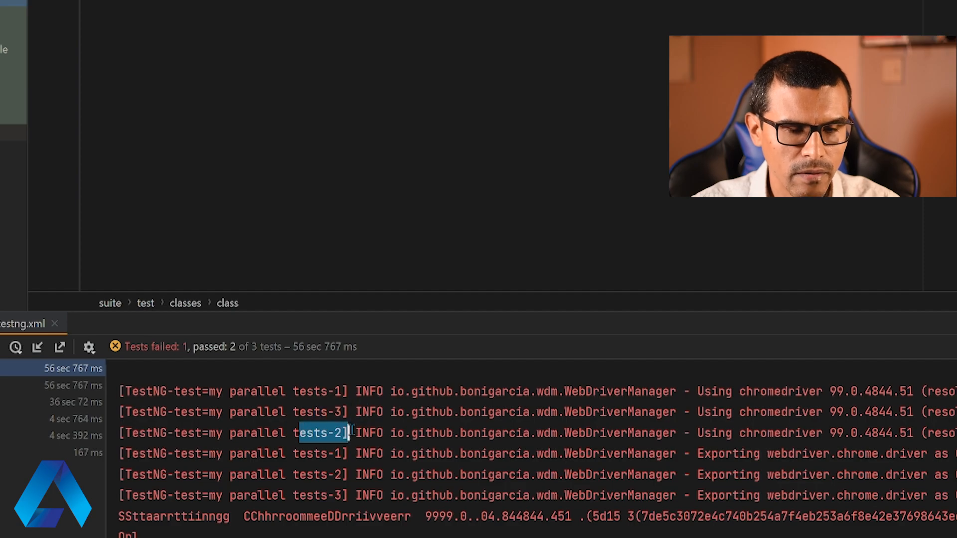